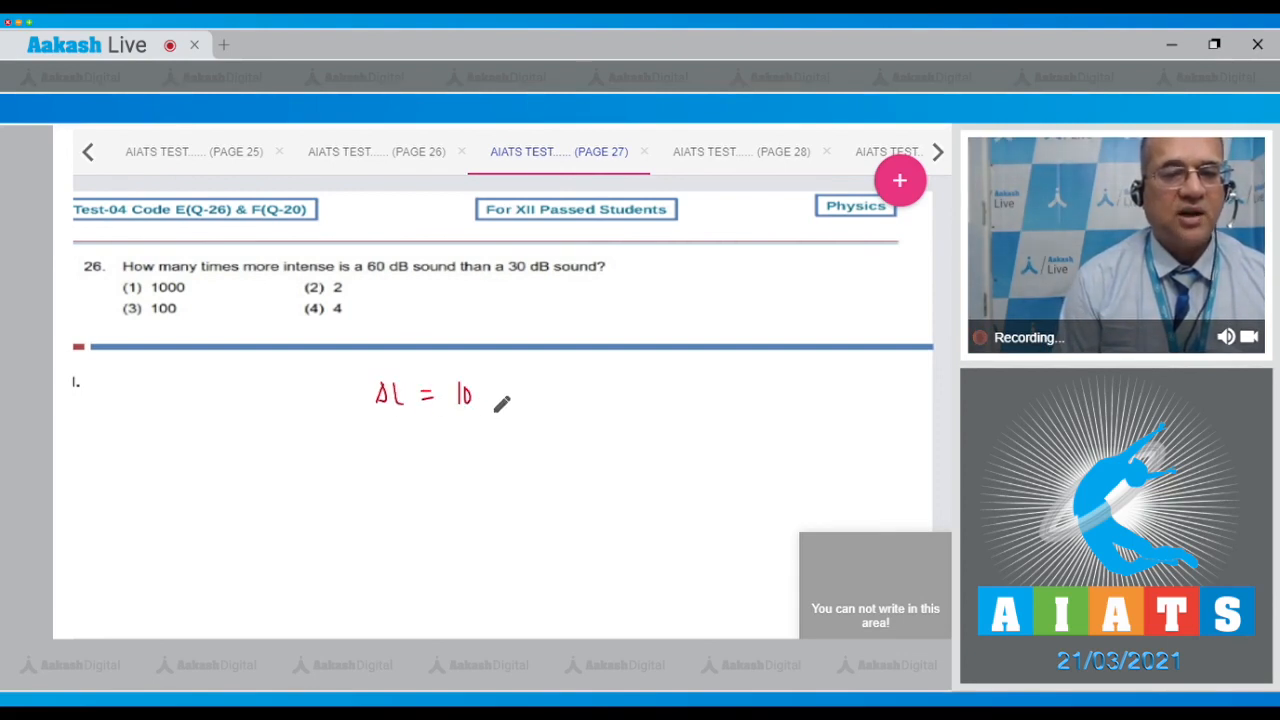
Write ΔL = 10 log(I2/I1) under question 26, leading to I2 = 1000 I1 and option (1)
drag(484, 396, 544, 384)
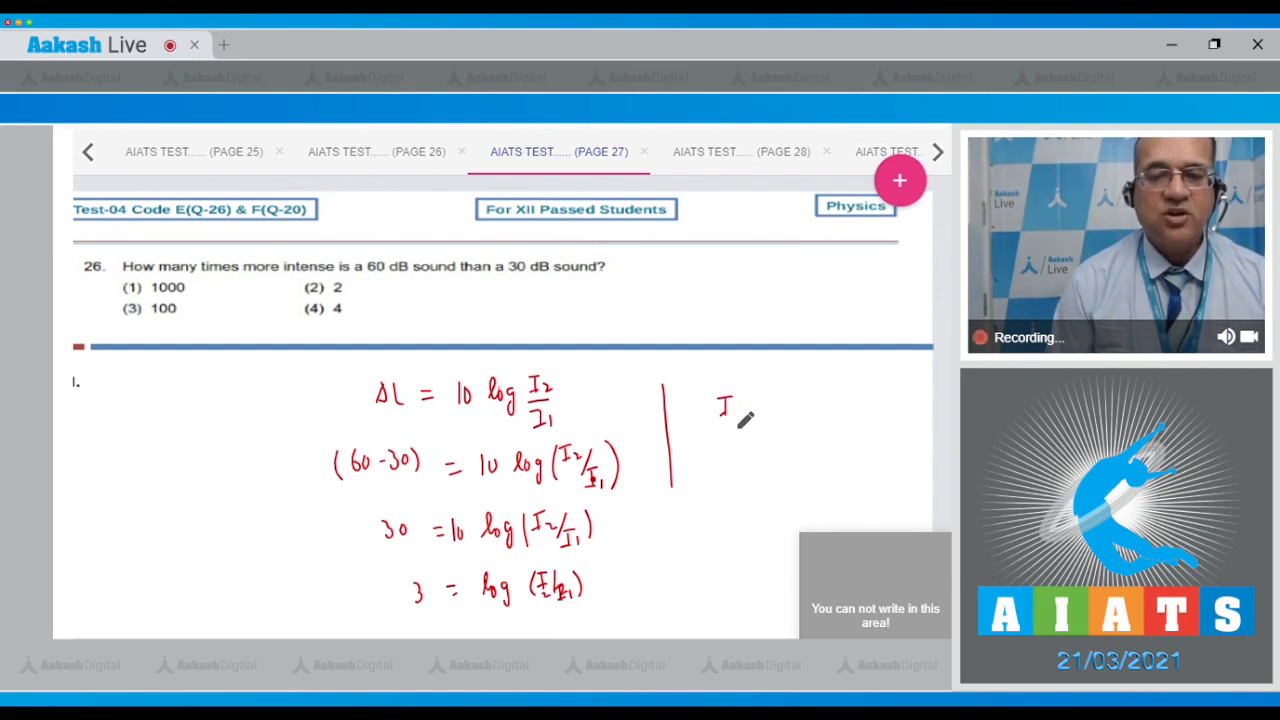
drag(720, 400, 730, 450)
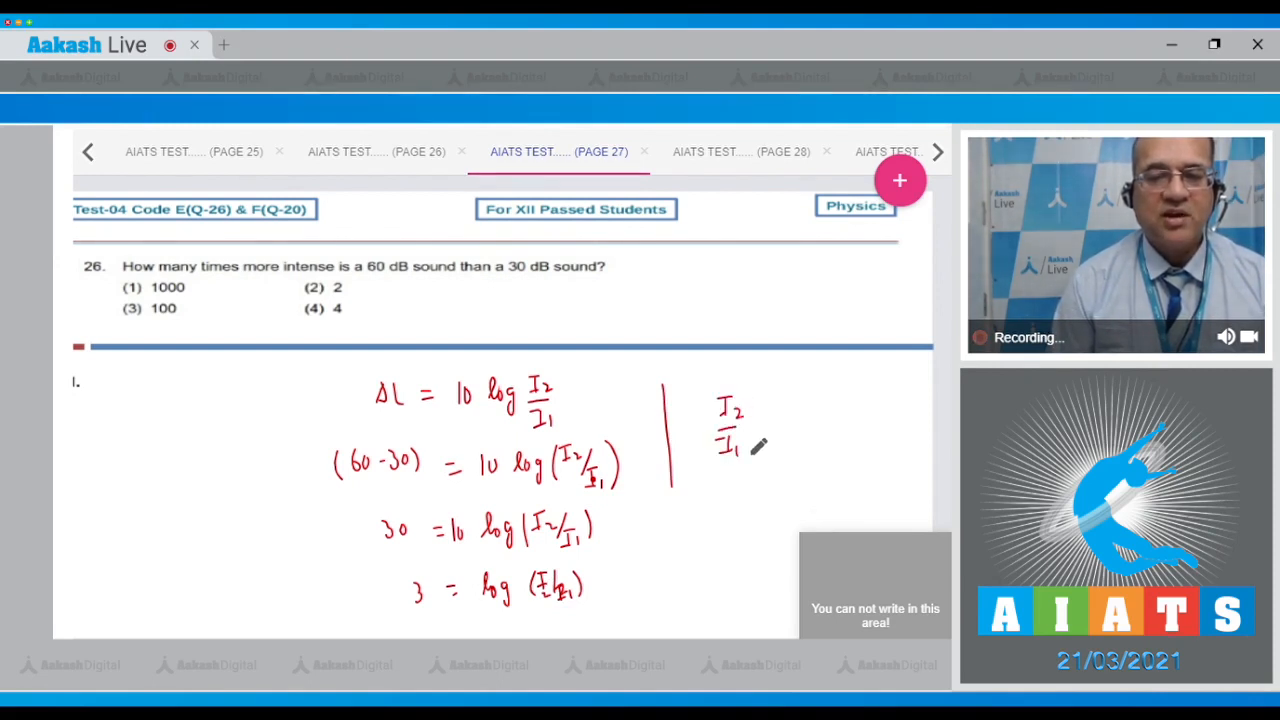
drag(756, 420, 810, 404)
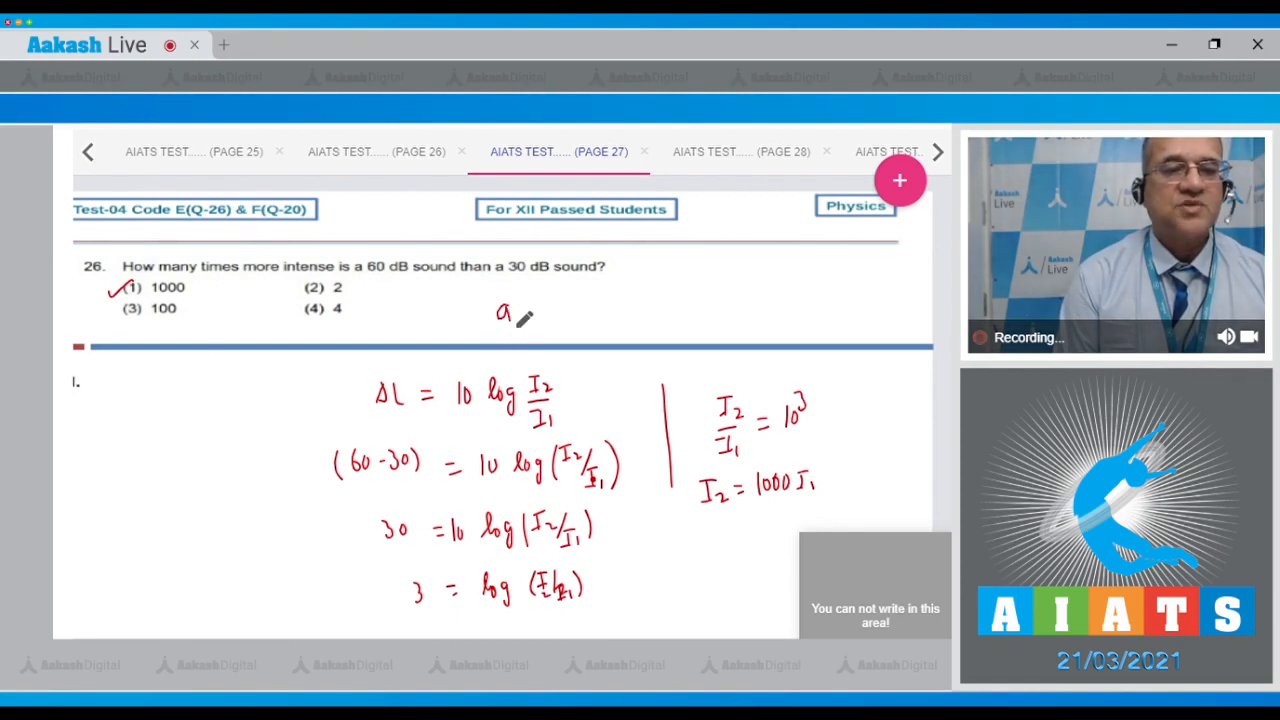
On question 27's page write Imax/Imin = (a1+a2)²/(a1−a2)² = 25/1 and tick option (2)
click(740, 152)
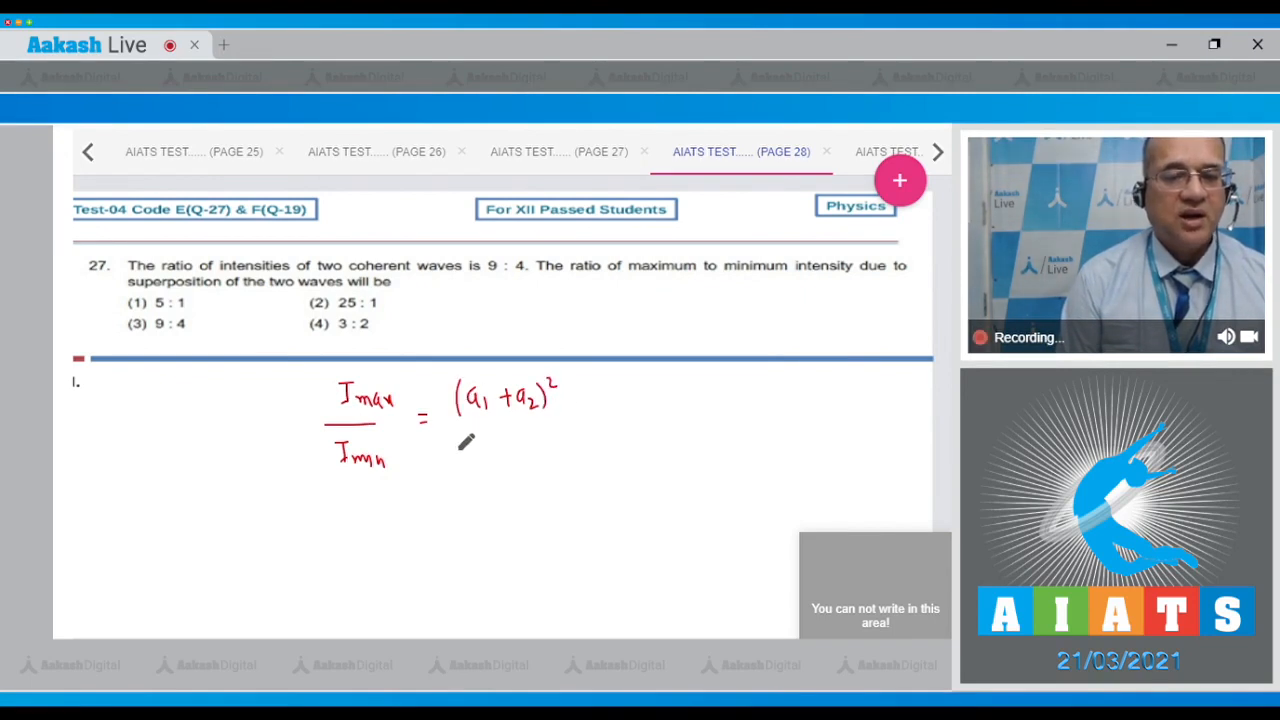
drag(460, 440, 540, 460)
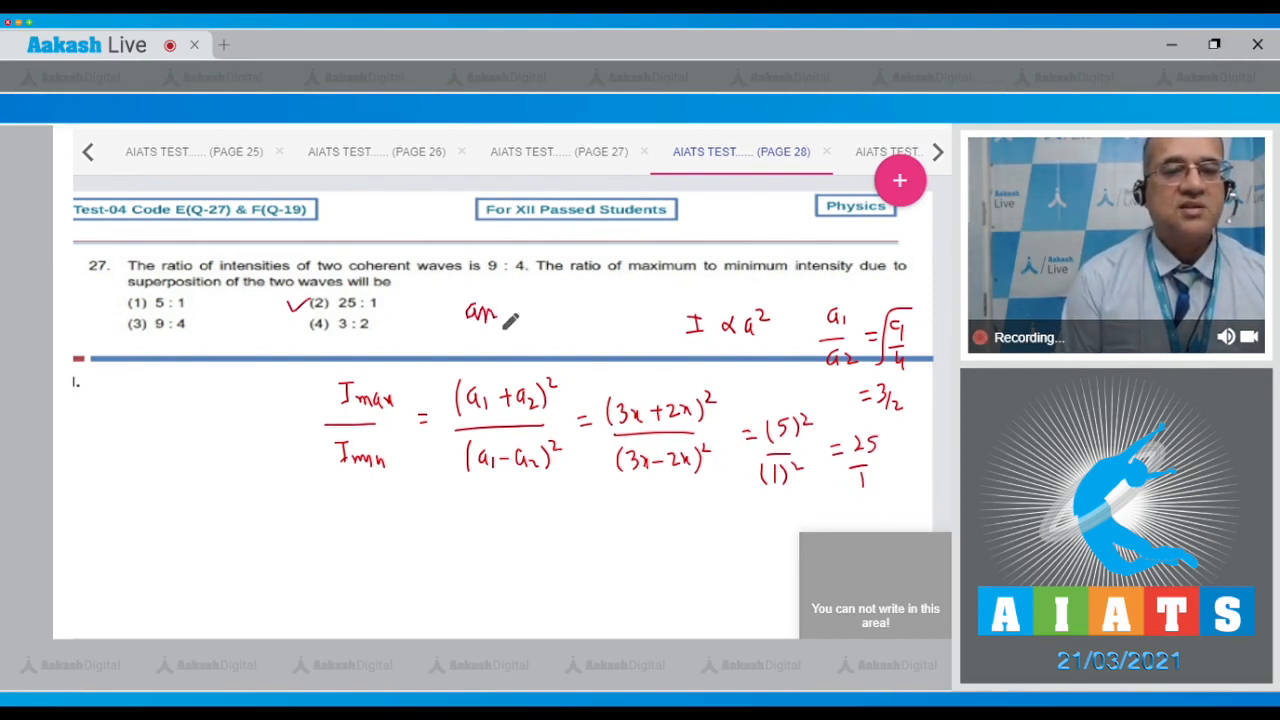
click(936, 152)
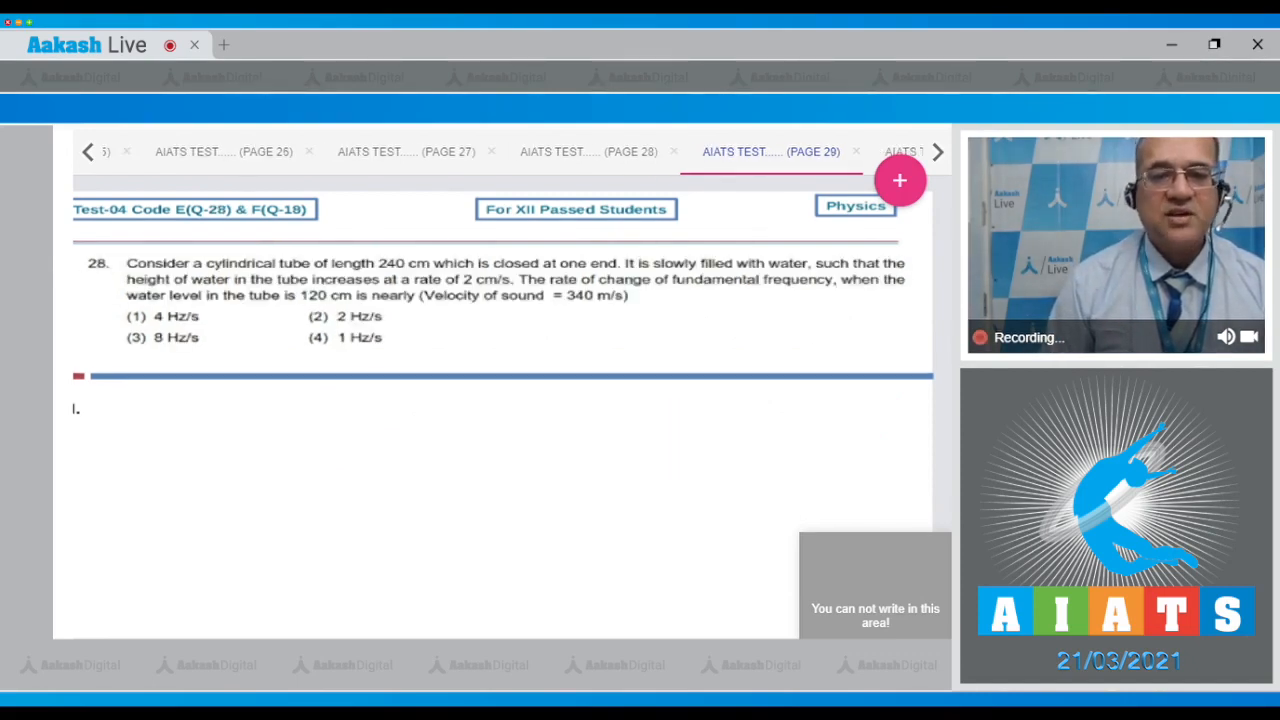
mouse_move(496, 634)
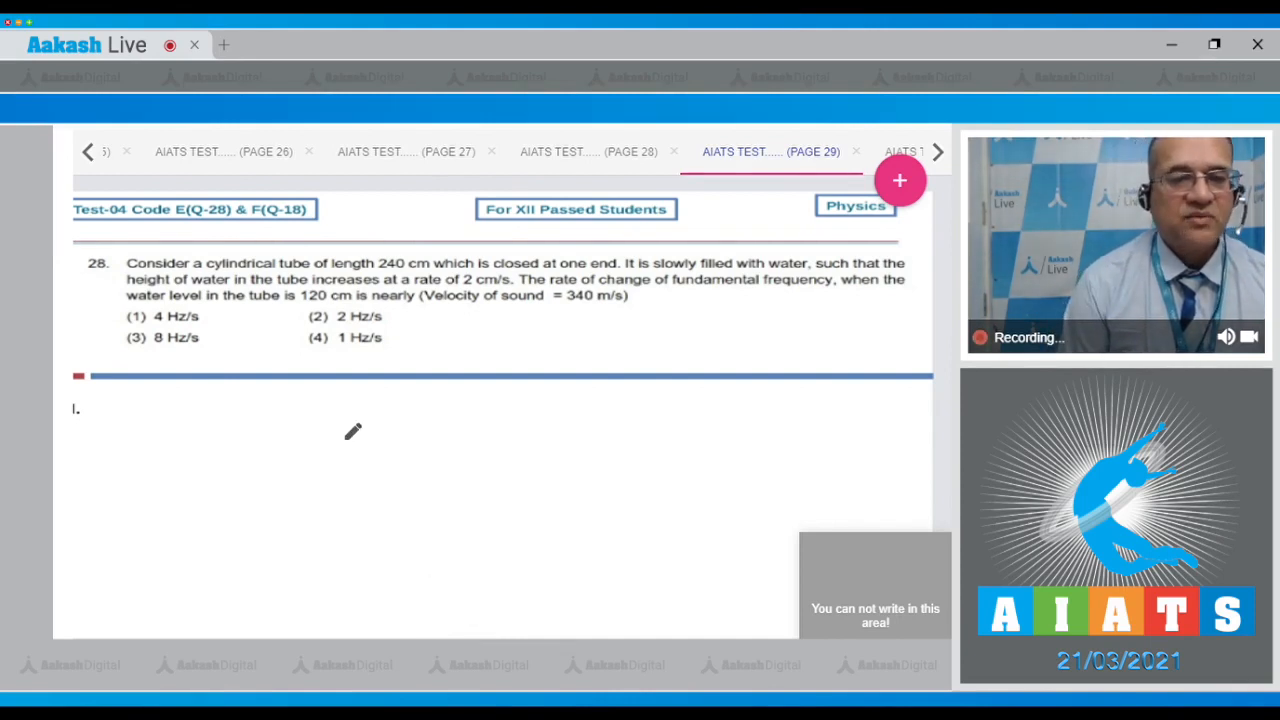
mouse_move(418, 424)
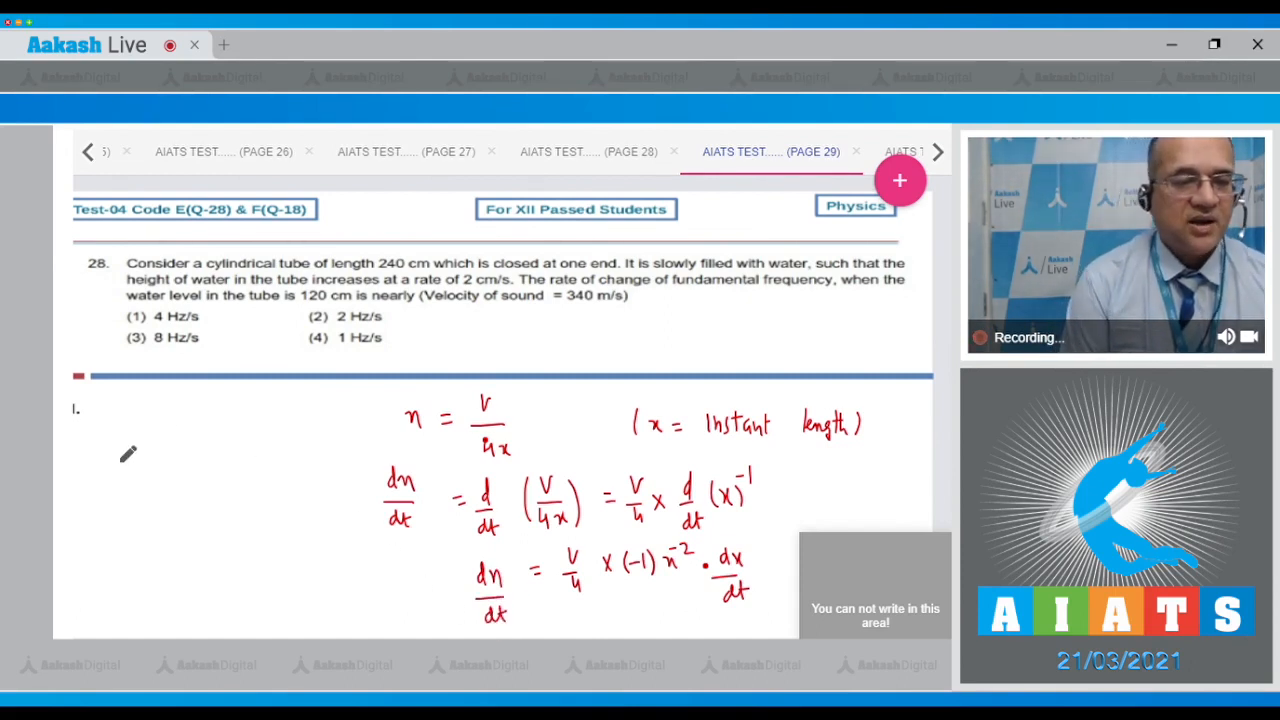
Write dn/dt = −v/4x² · dx/dt for question 28, giving 1 Hz/s with option (4)
drag(104, 444, 130, 490)
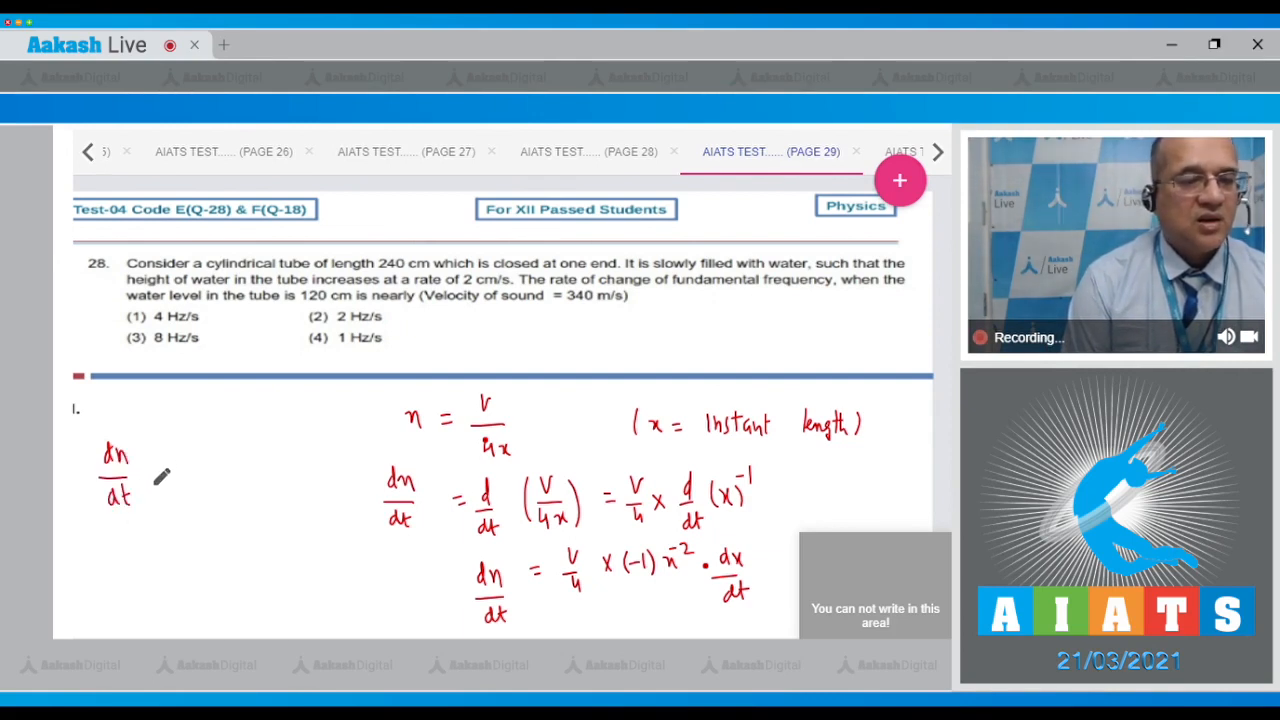
text(= -V)
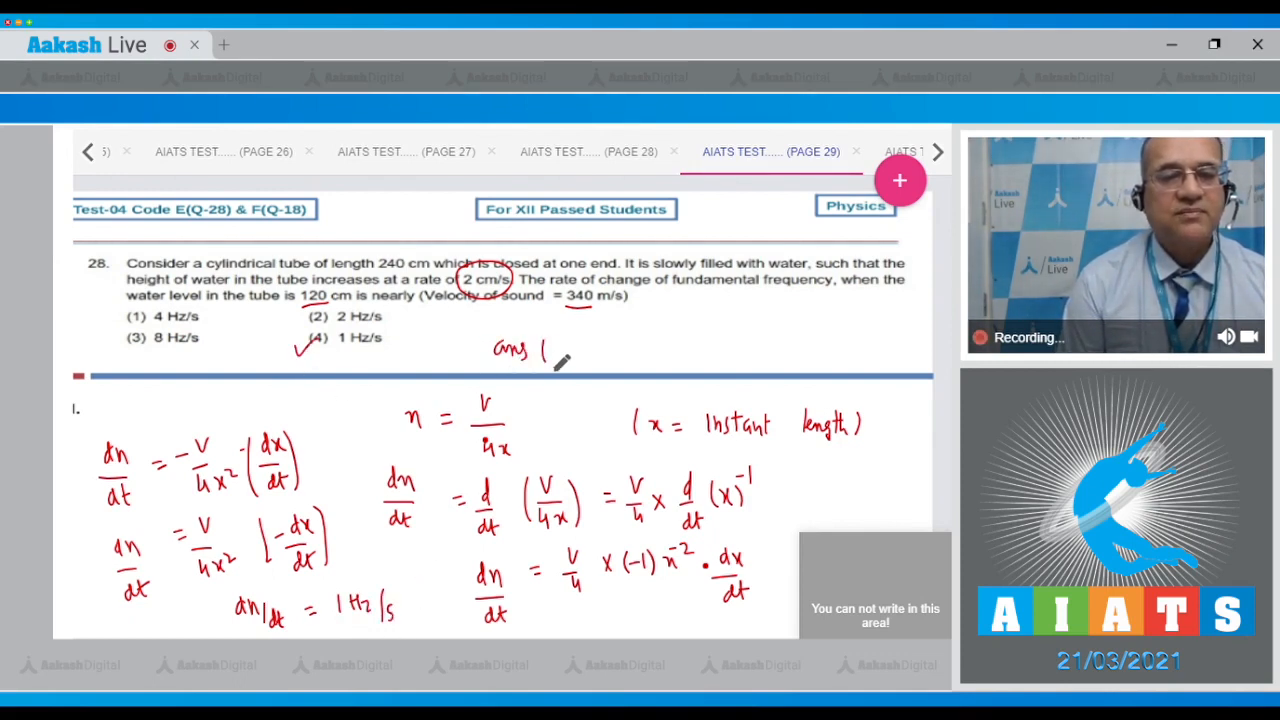
On question 29's page sketch the man between two hills with distance x and arrows
click(936, 152)
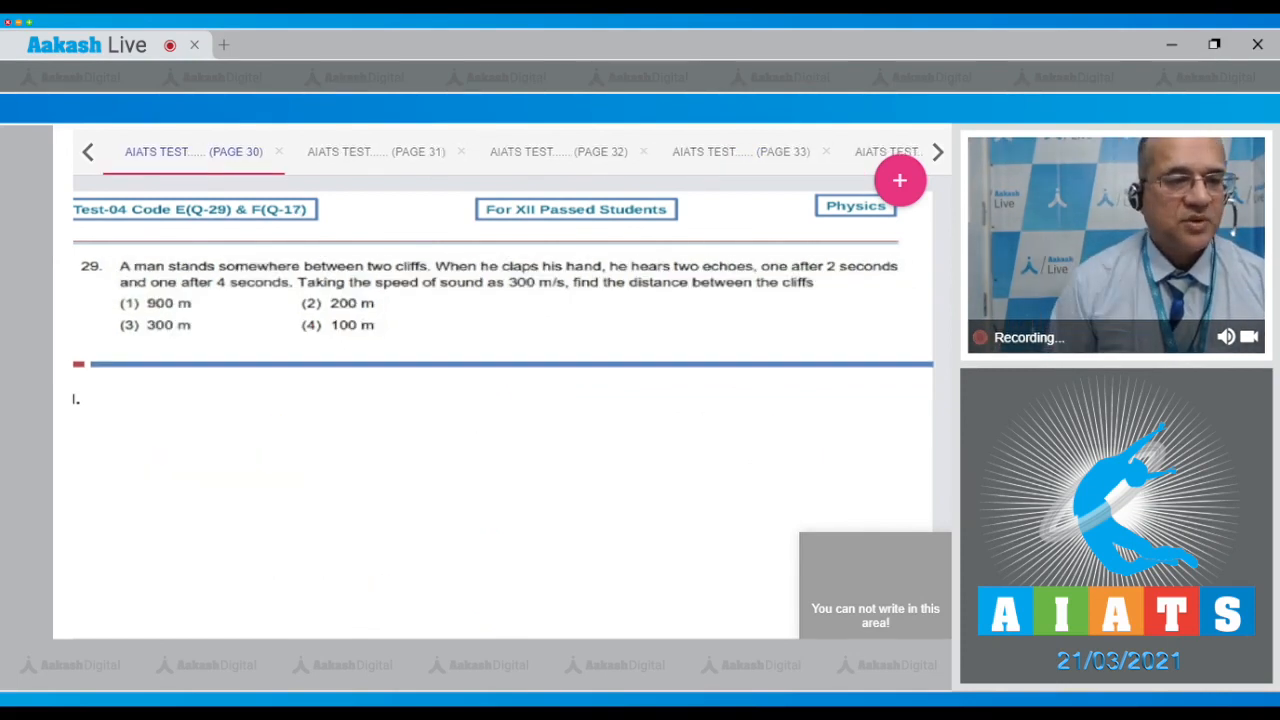
mouse_move(444, 596)
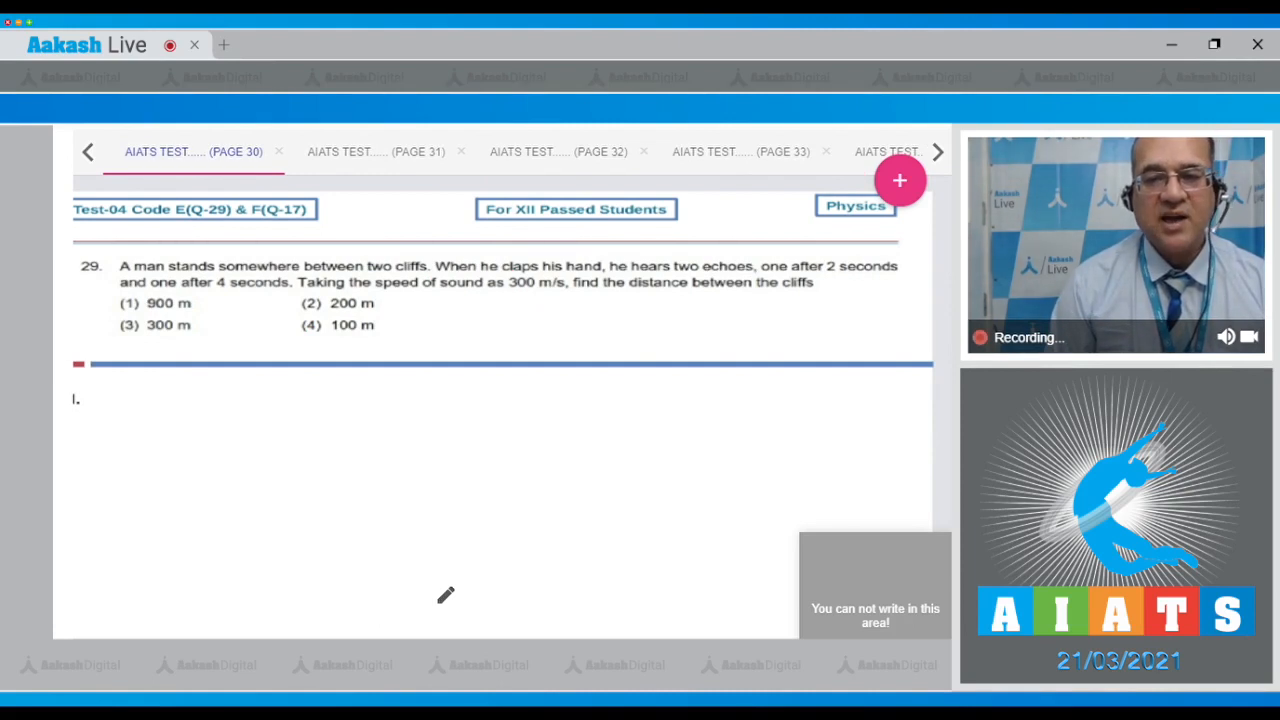
mouse_move(484, 566)
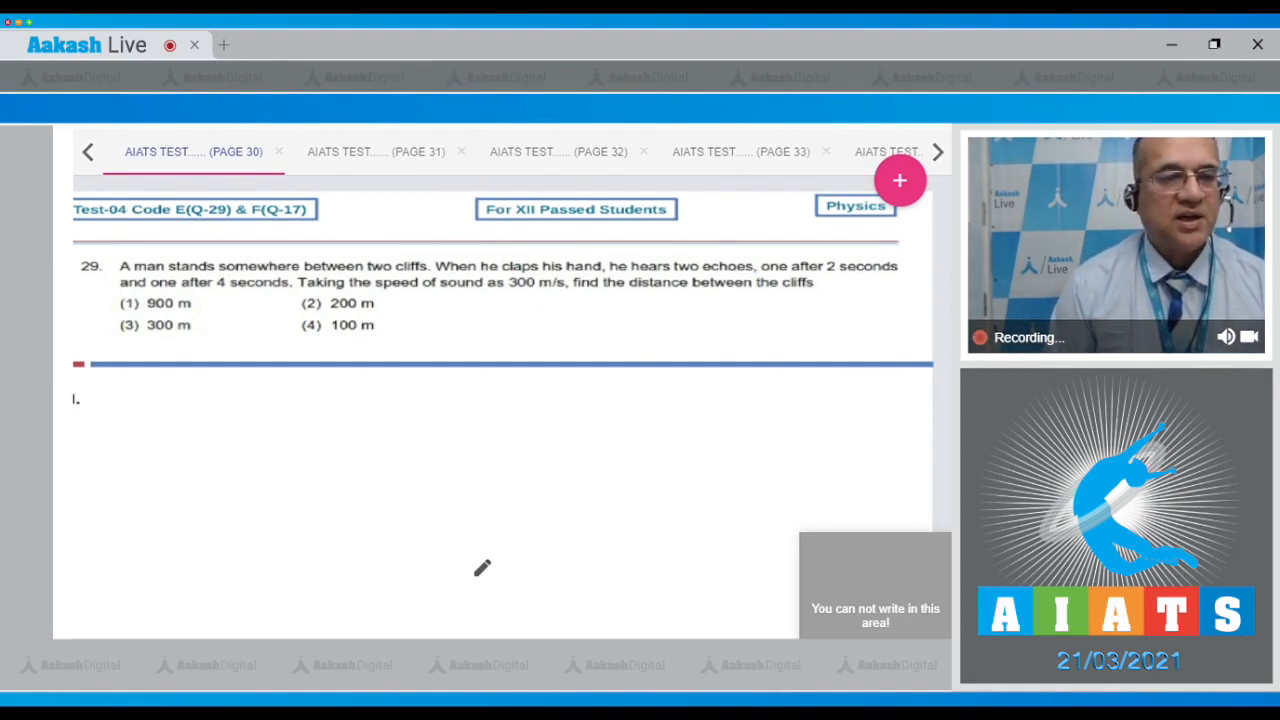
mouse_move(592, 590)
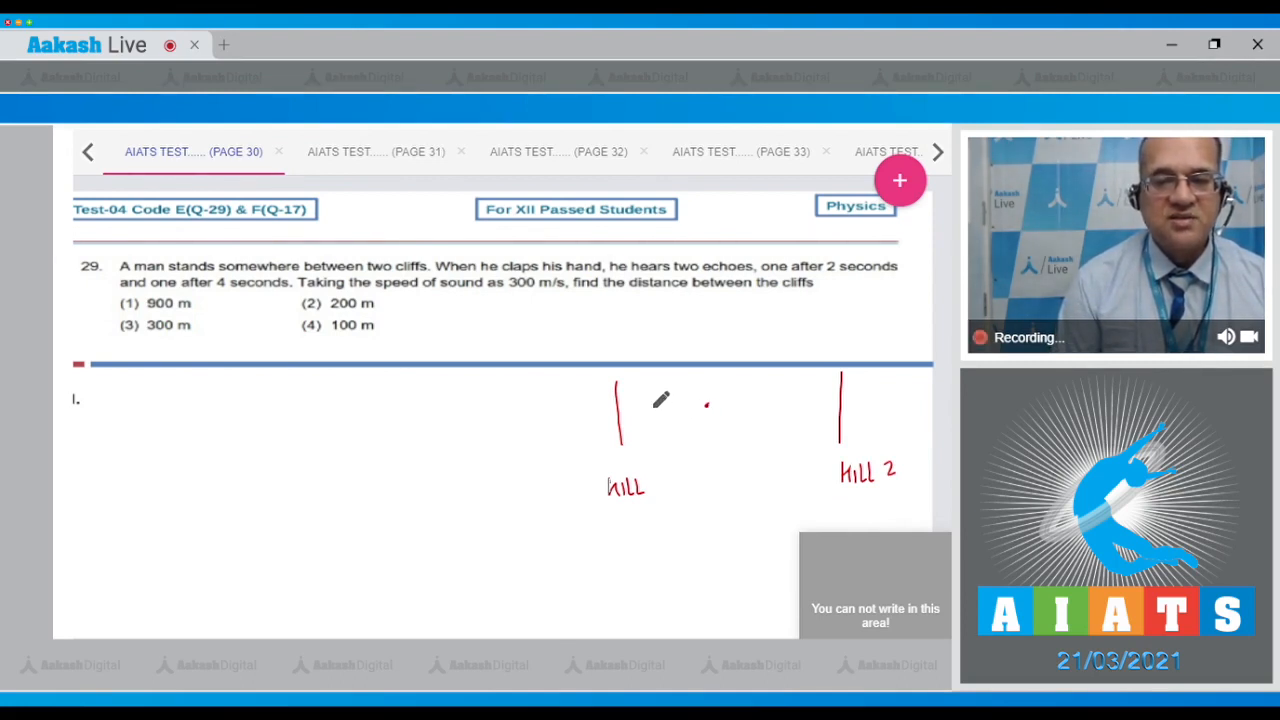
drag(620, 410, 704, 404)
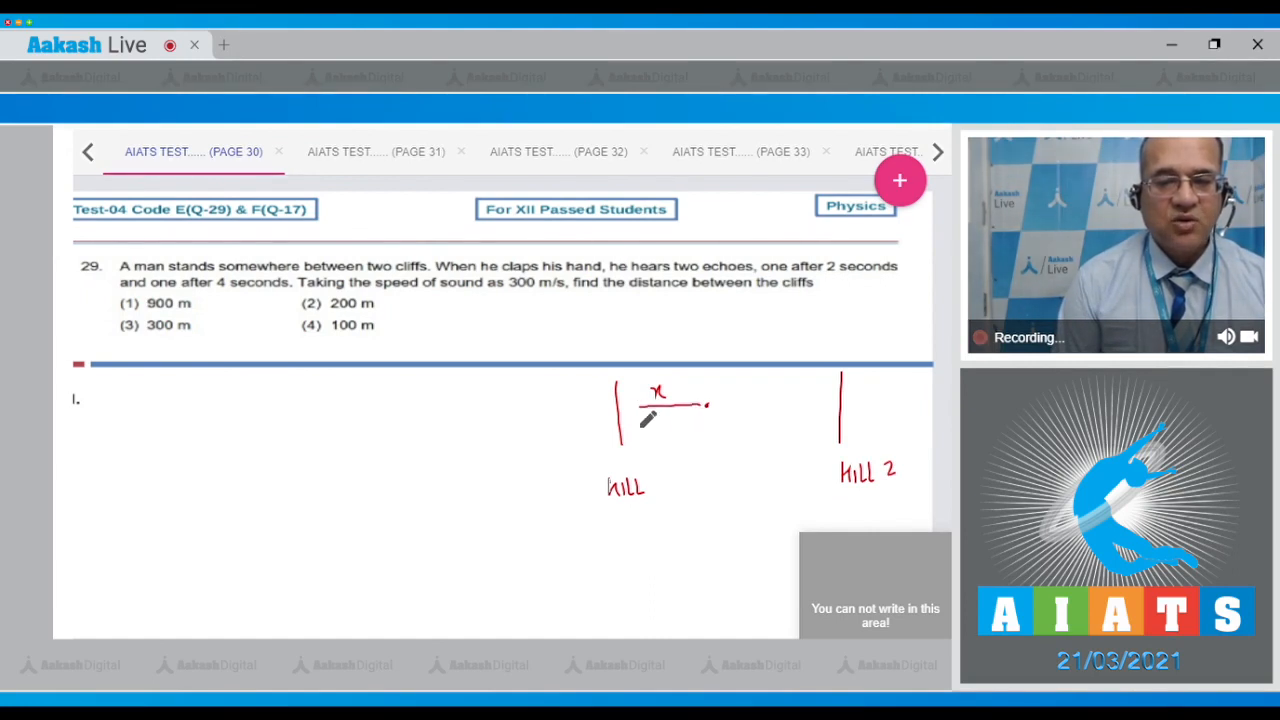
drag(624, 436, 700, 420)
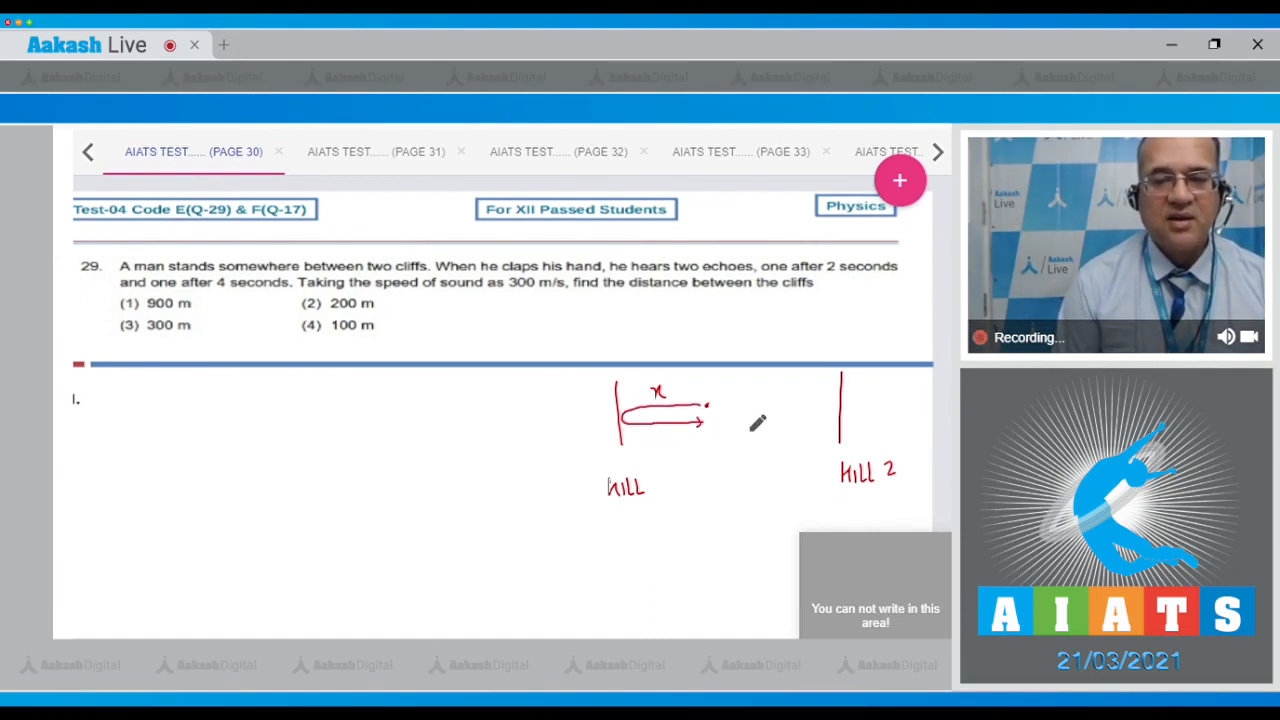
drag(700, 408, 840, 408)
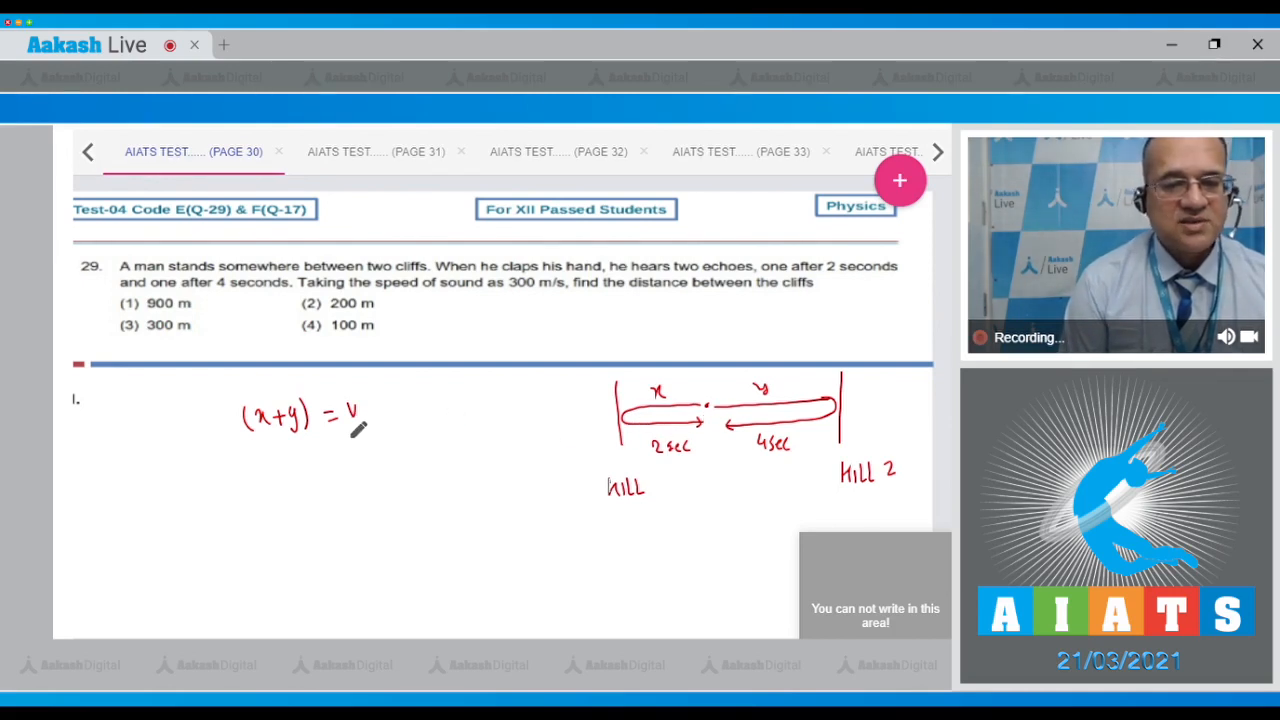
Write (x+y) = v[1+2] and mark width w between the hills, giving 900 m, option (1)
drag(356, 414, 380, 420)
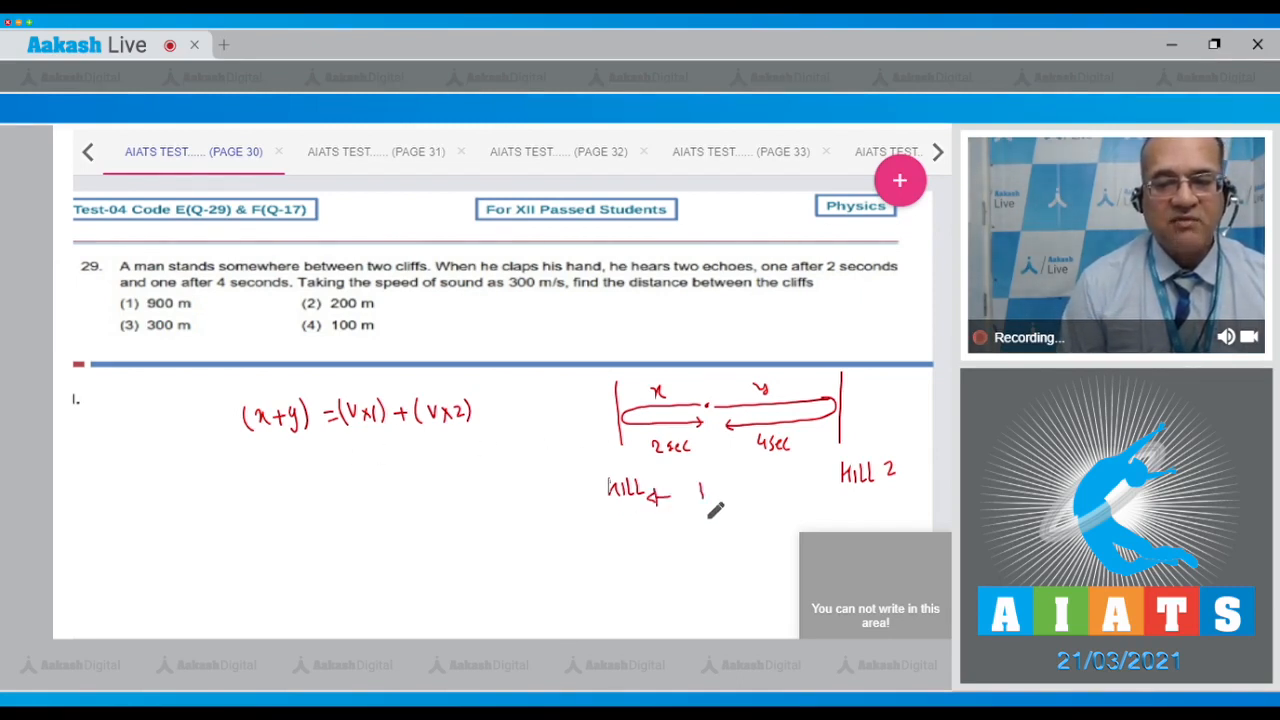
drag(690, 490, 820, 488)
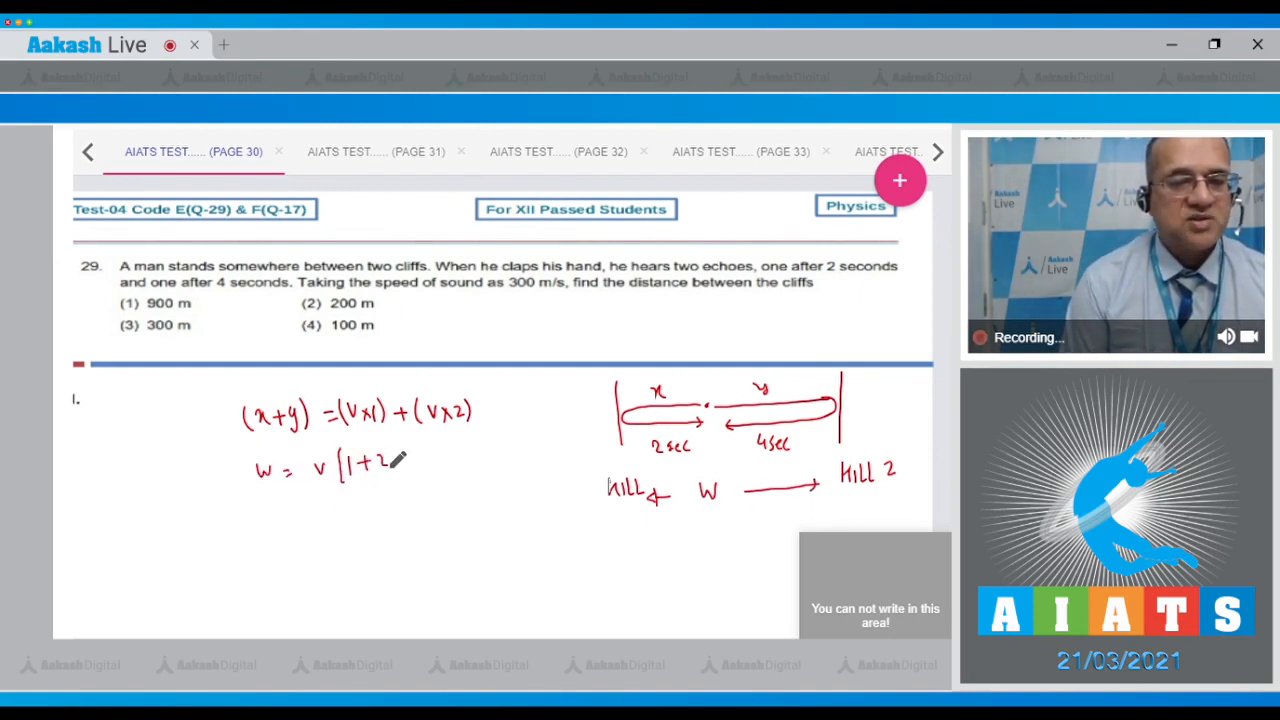
drag(396, 464, 430, 486)
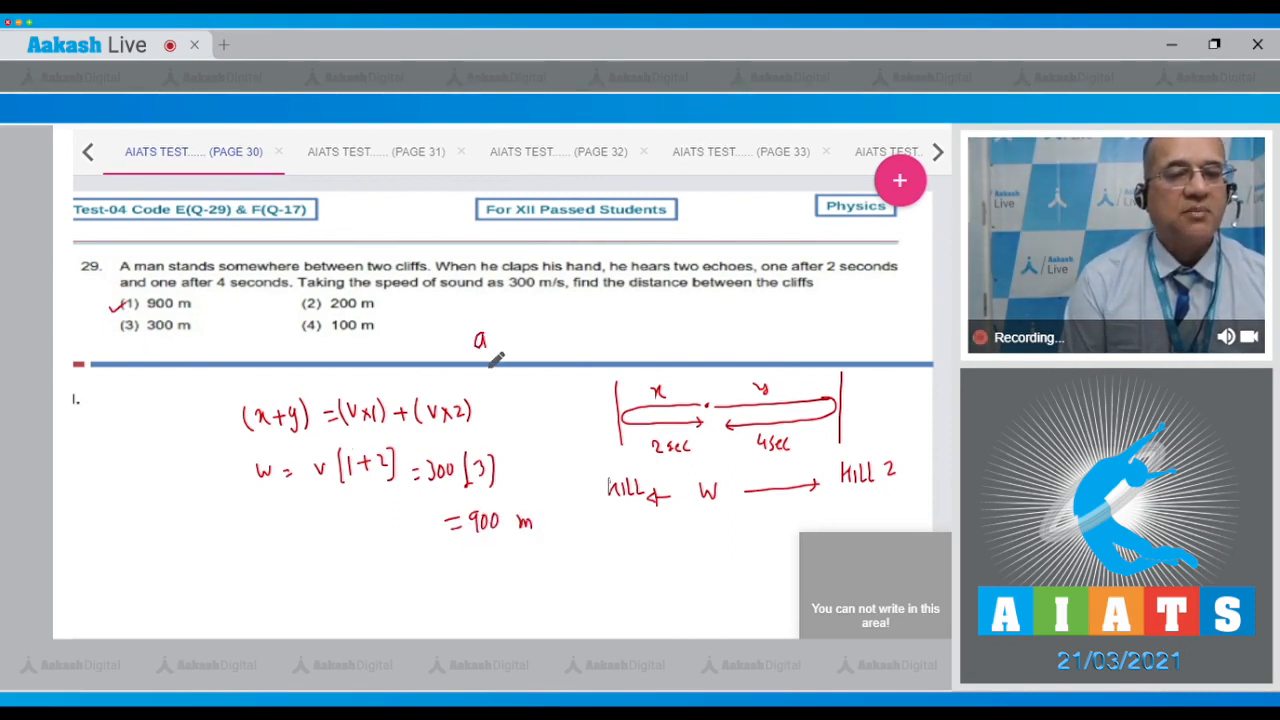
On question 30's page write I = P²/2ρv and I ∝ (P)²
click(376, 152)
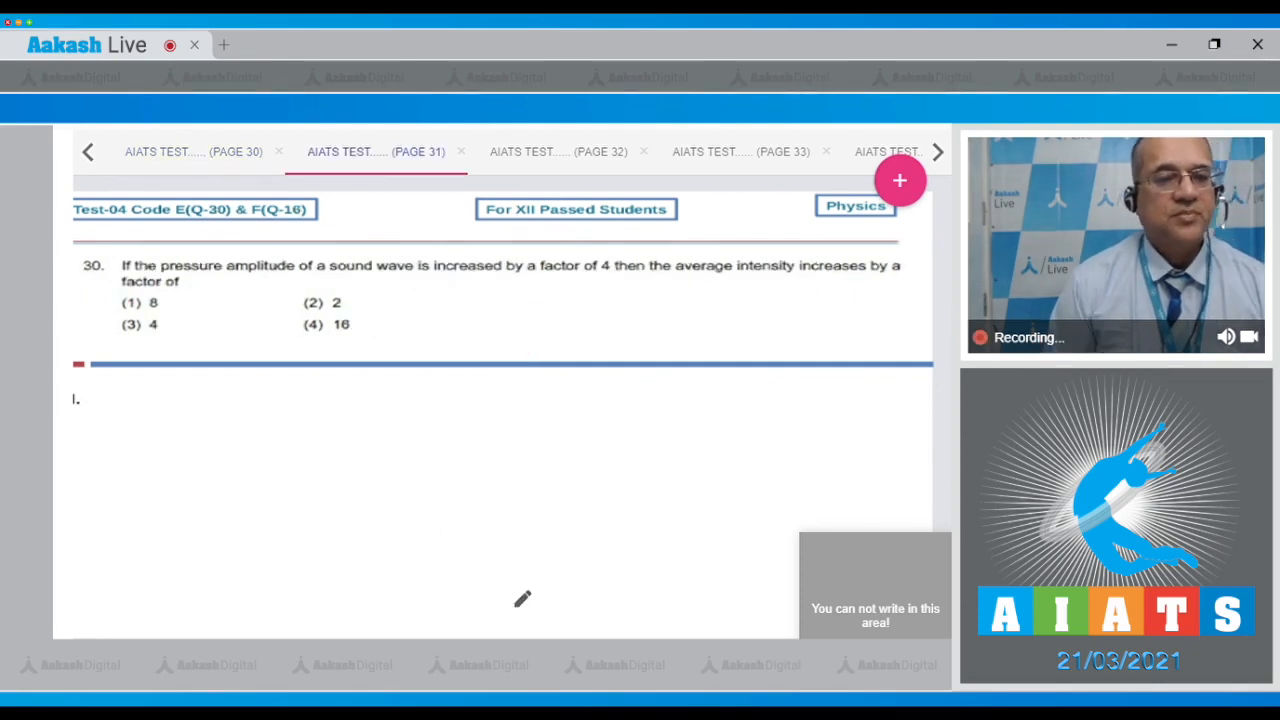
mouse_move(560, 580)
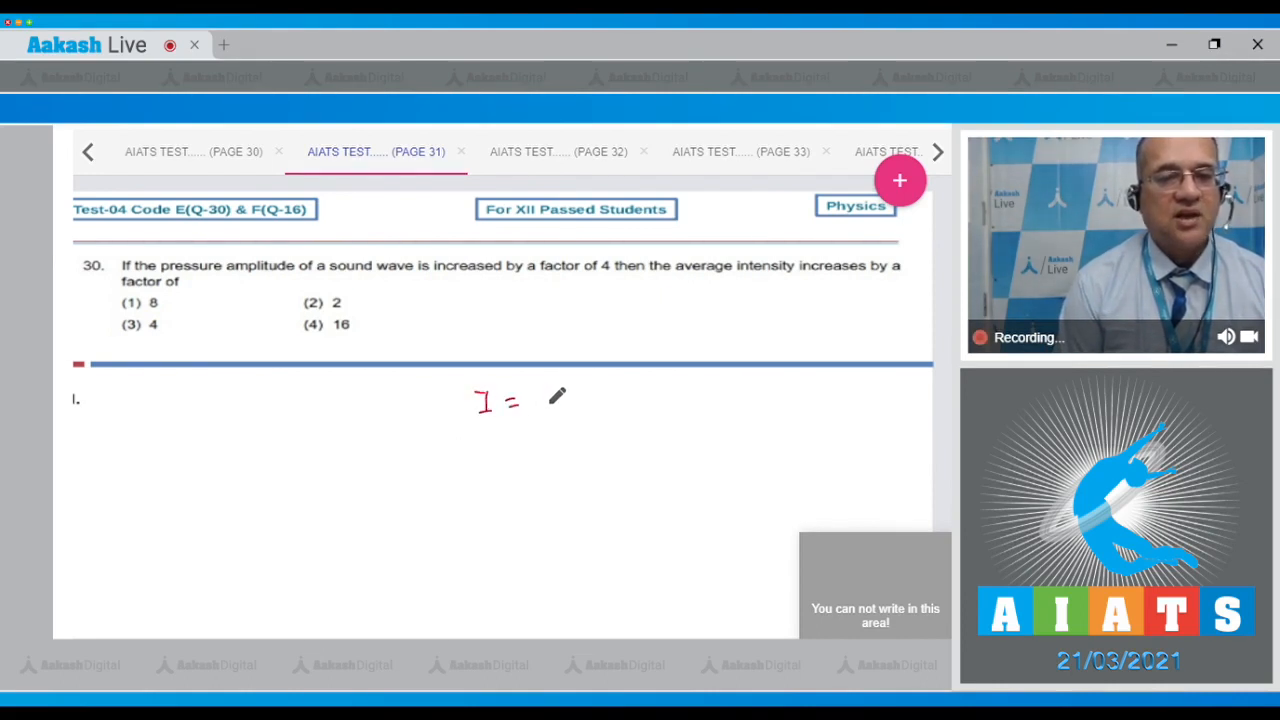
drag(544, 384, 536, 450)
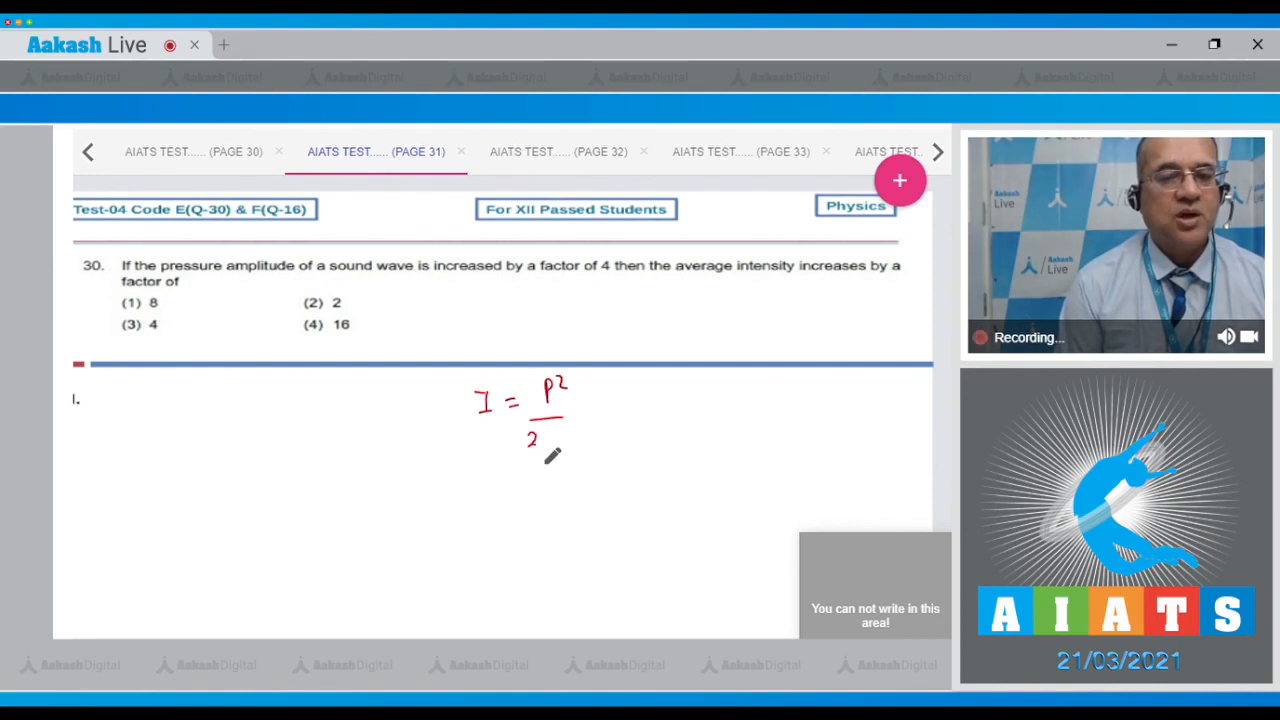
drag(544, 438, 576, 444)
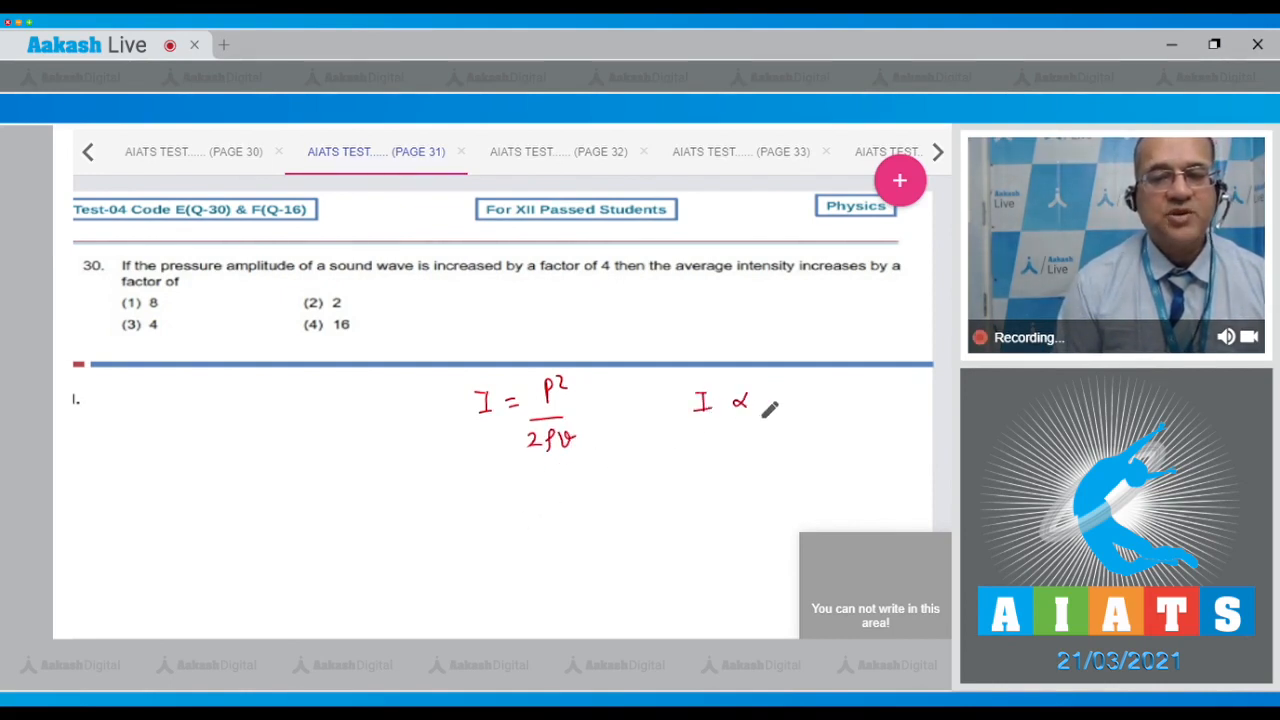
drag(760, 400, 800, 400)
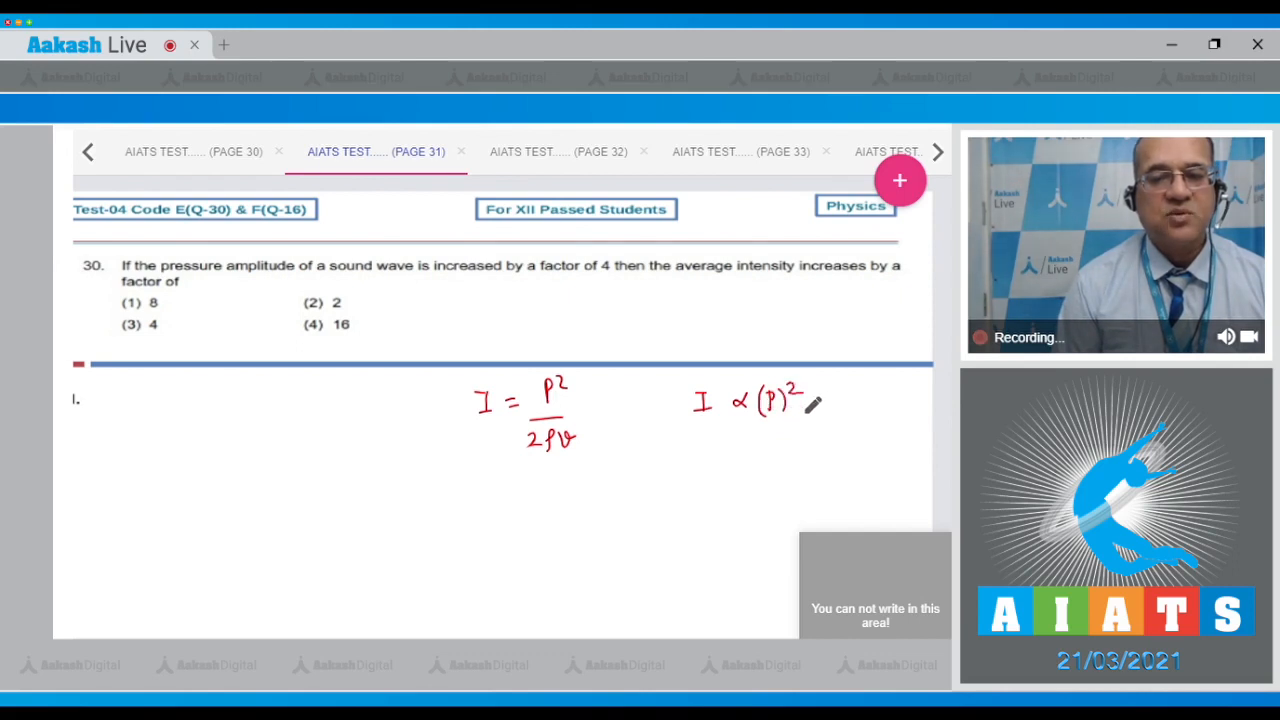